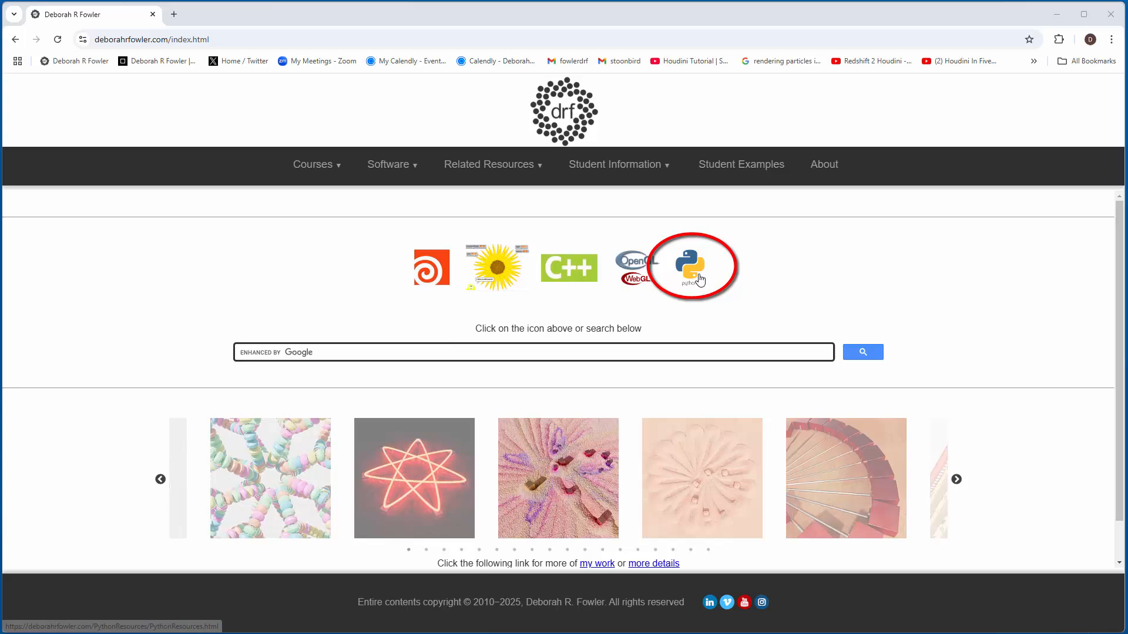
Step: Navigate from Python Resources through 'Python in Other Contexts' to the PIL Python Image Library page
{"action": "left_click", "coordinate": [688, 263]}
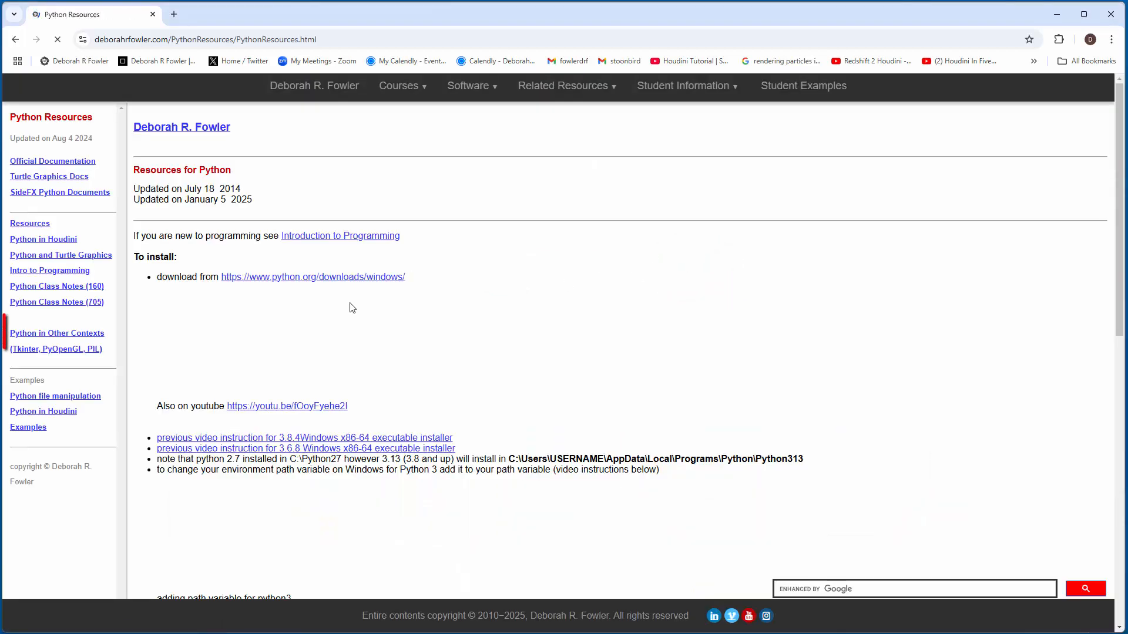
{"action": "left_click", "coordinate": [57, 333]}
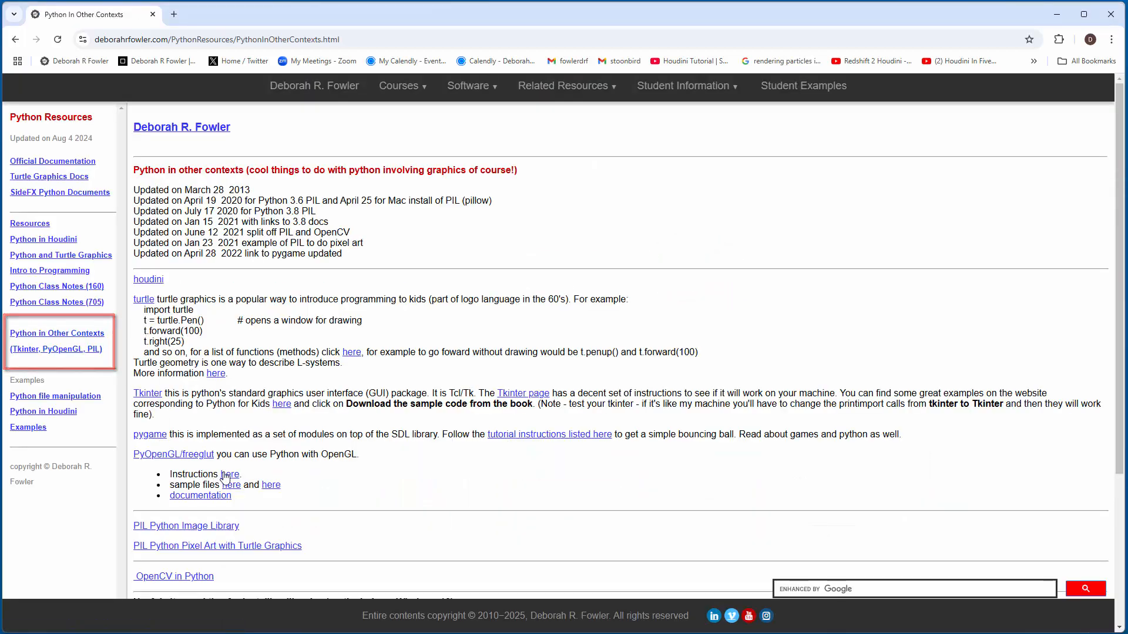
{"action": "mouse_move", "coordinate": [186, 526]}
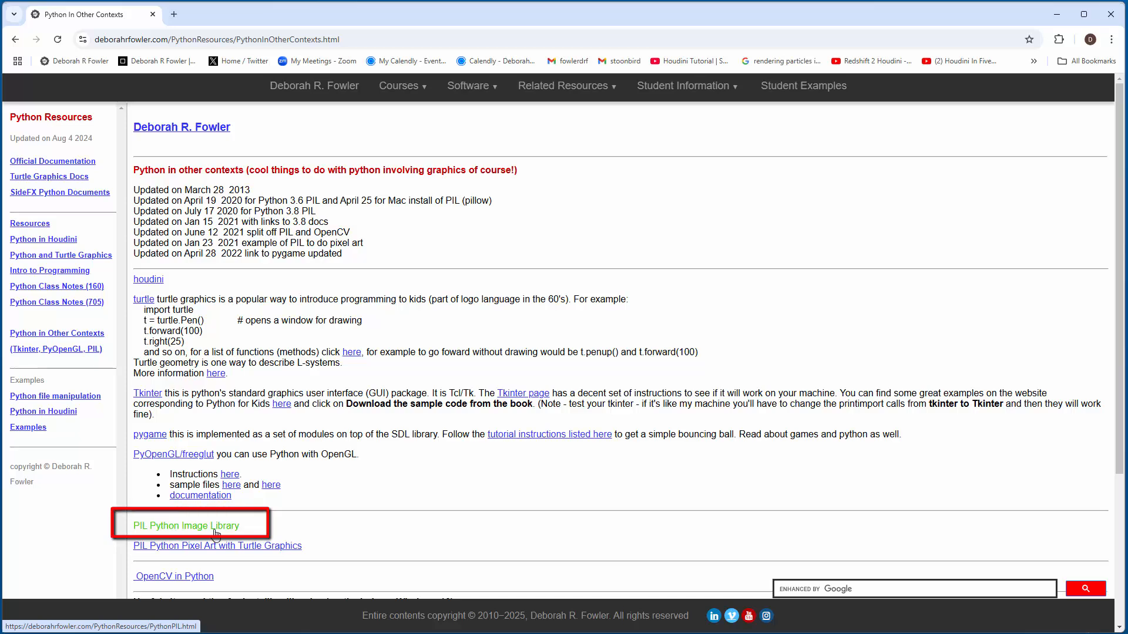
{"action": "left_click", "coordinate": [184, 526]}
{"action": "type", "text": "cm"}
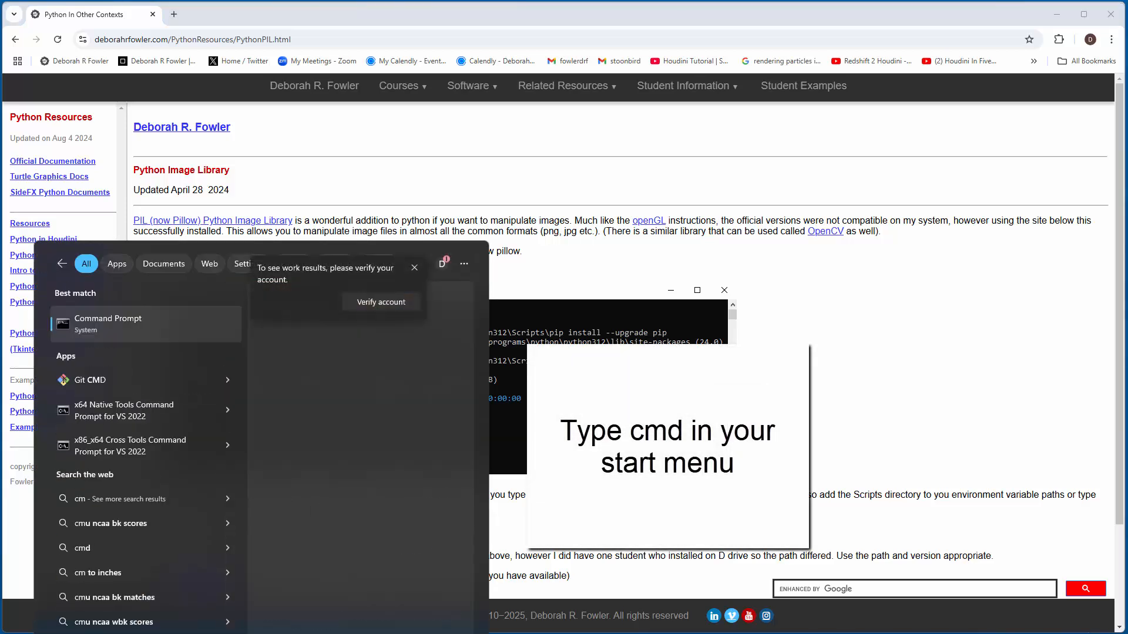
Step: Launch Command Prompt from the 'cmd' search and begin the path with 'C:\'
{"action": "left_click", "coordinate": [144, 324]}
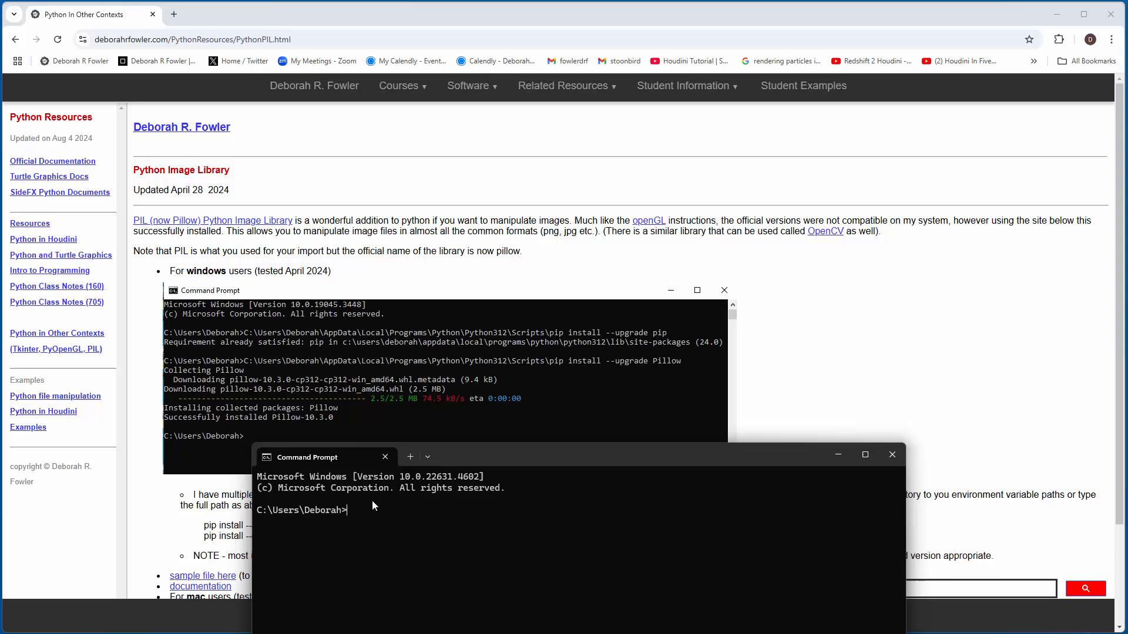
{"action": "type", "text": "C"}
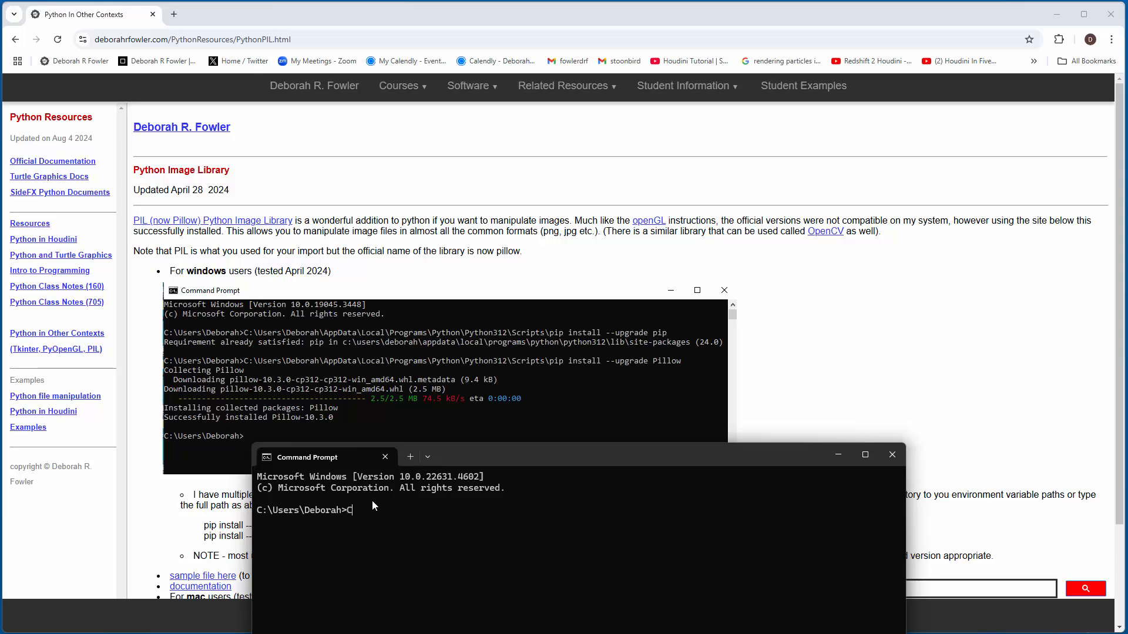
{"action": "type", "text": ":\\Users\\Debo"}
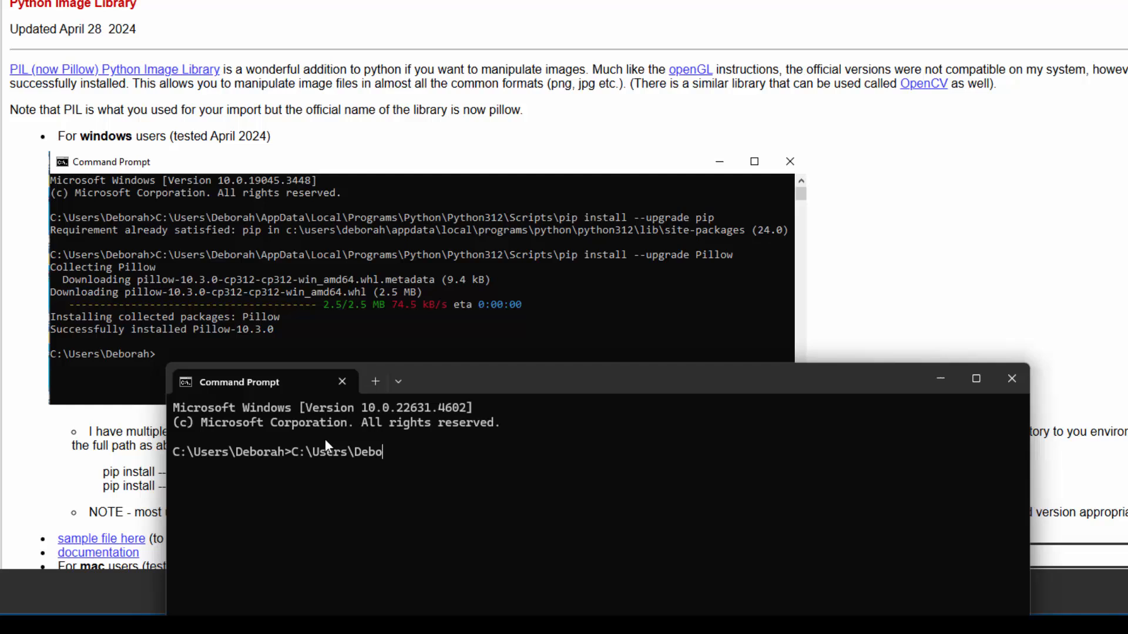
Step: Run 'C:\Users\...\Python313\Scripts\pip install --upgrade pip' to upgrade pip for Python 3.13
{"action": "type", "text": "rah\\"}
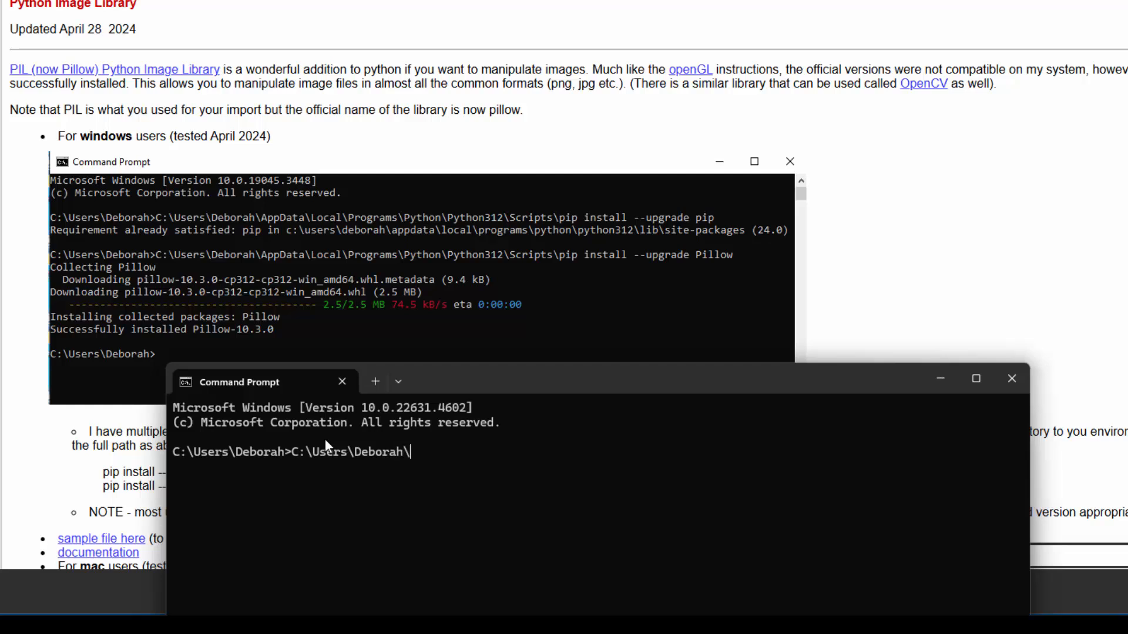
{"action": "type", "text": "AppData"}
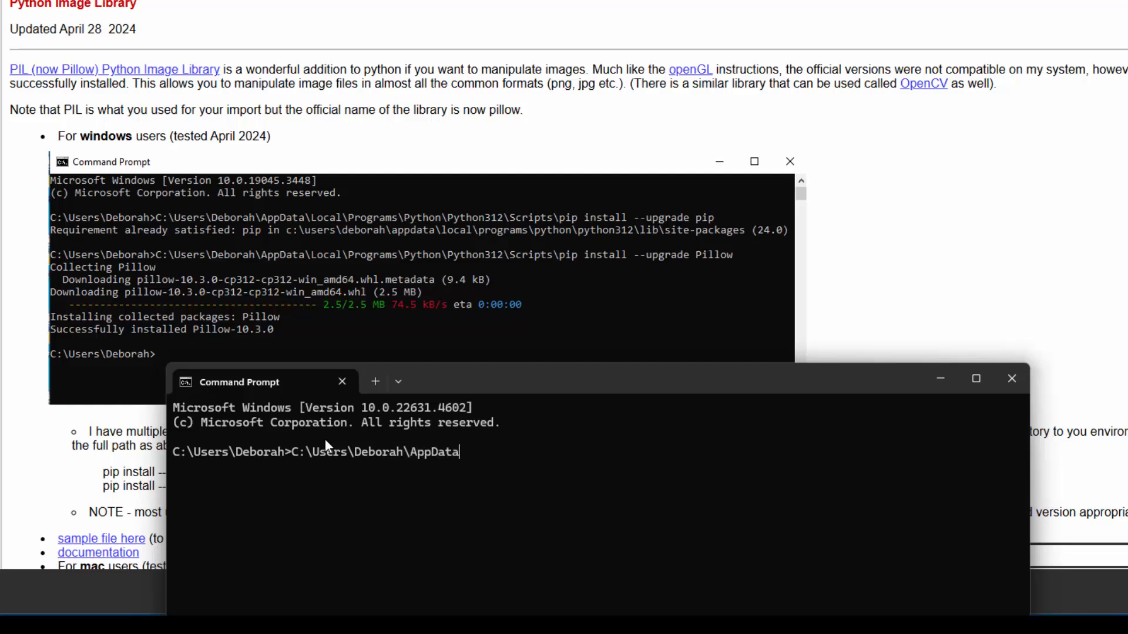
{"action": "type", "text": "\\"}
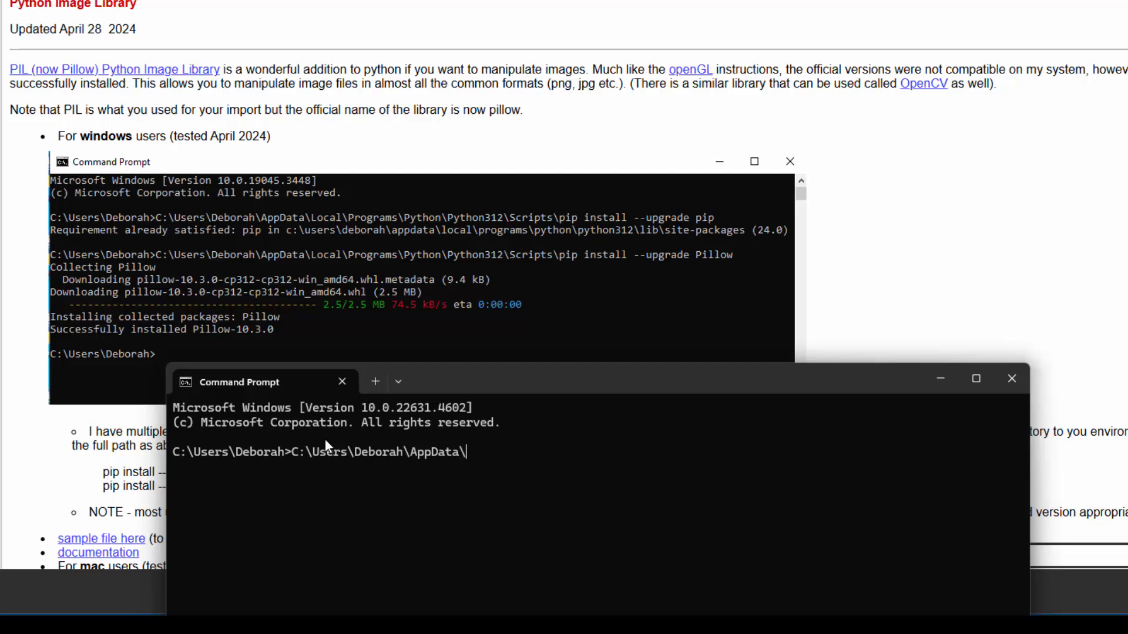
{"action": "type", "text": "Local"}
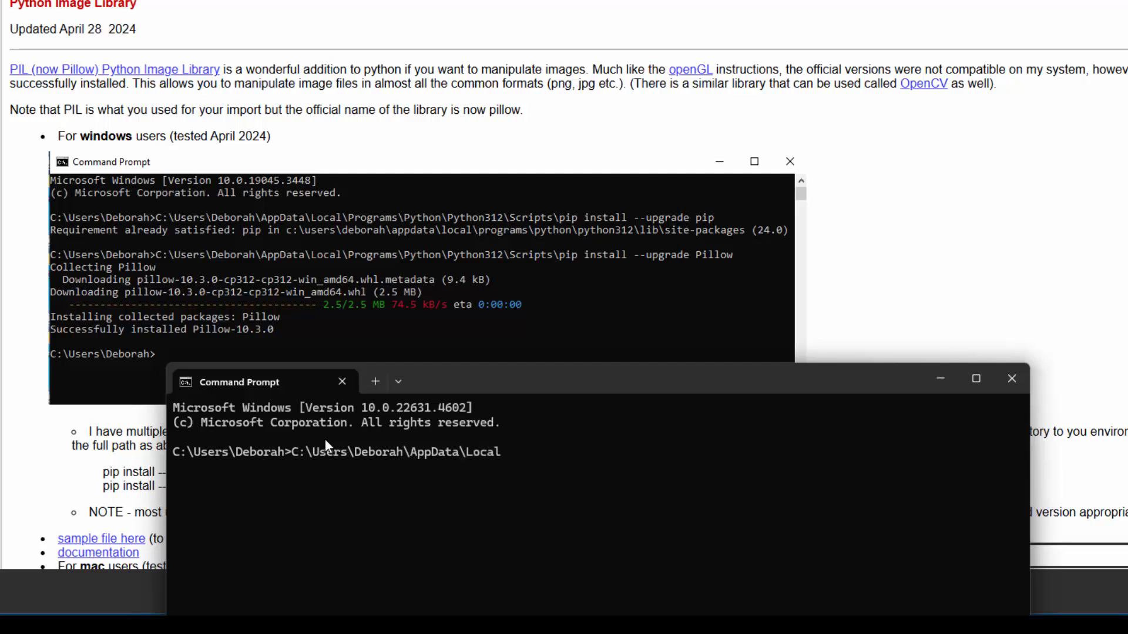
{"action": "type", "text": "\\Programs"}
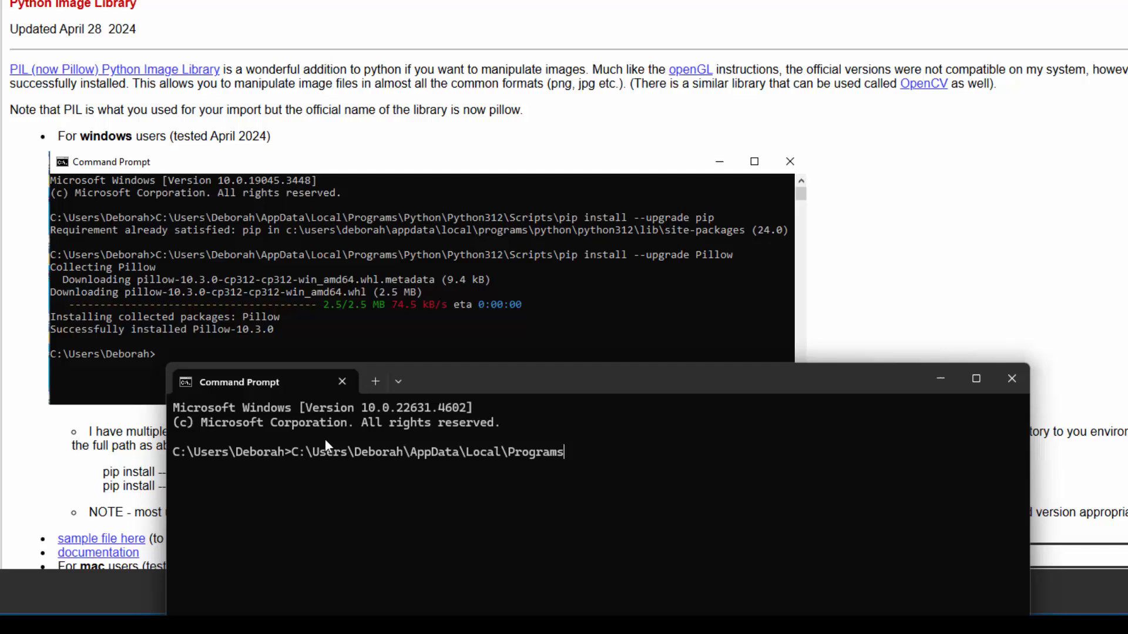
{"action": "type", "text": "\\P"}
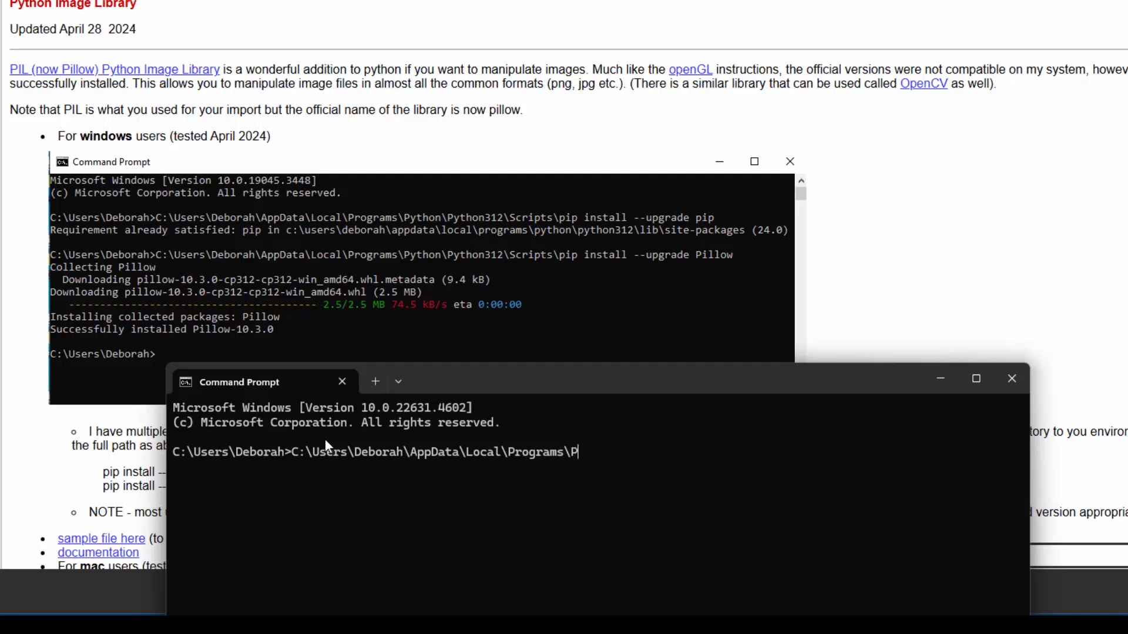
{"action": "type", "text": "ython\\"}
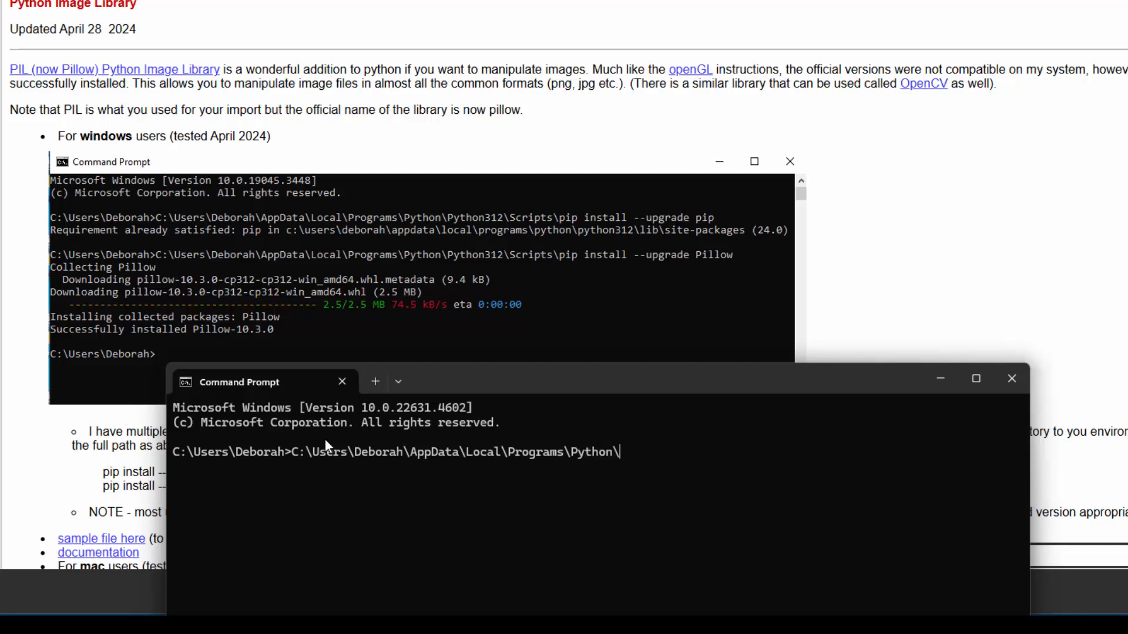
{"action": "type", "text": "Pyr"}
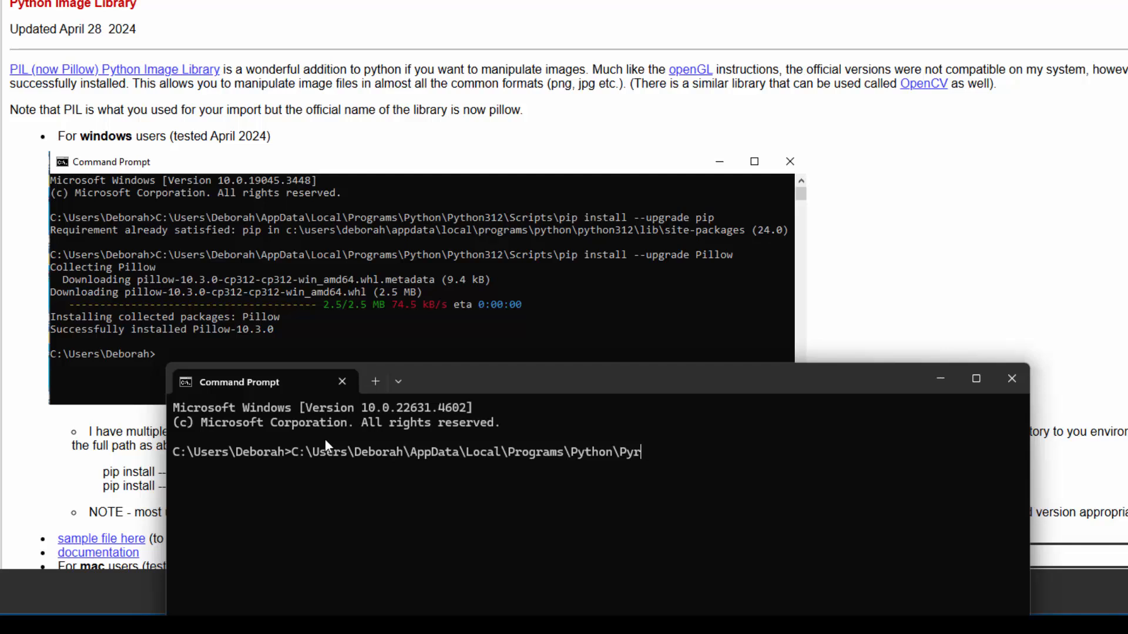
{"action": "type", "text": "hon"}
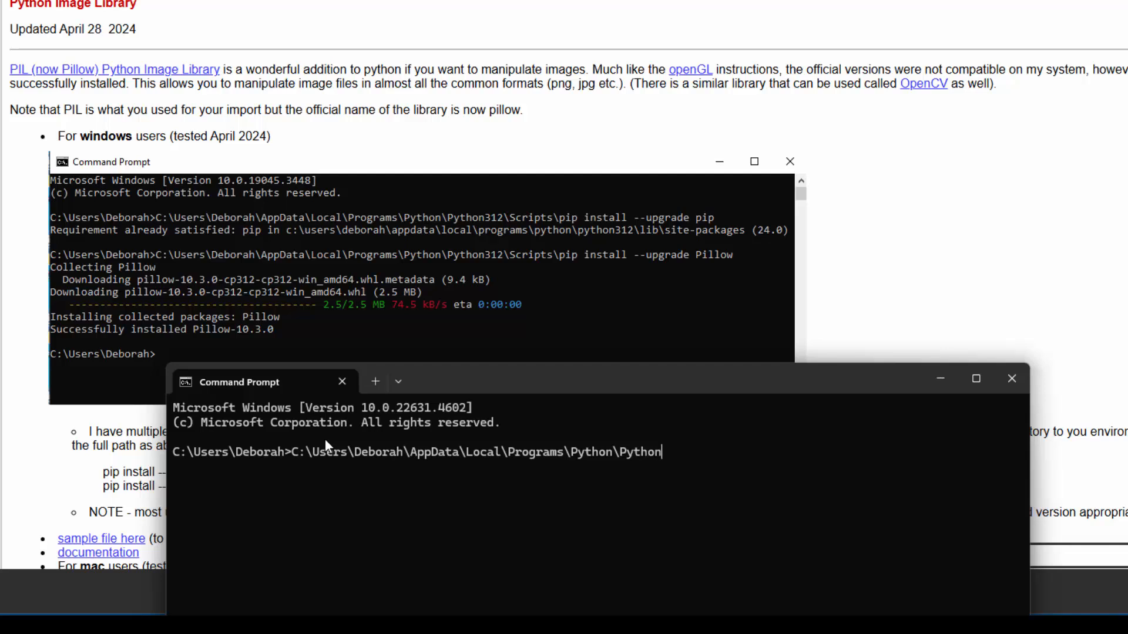
{"action": "type", "text": "313"}
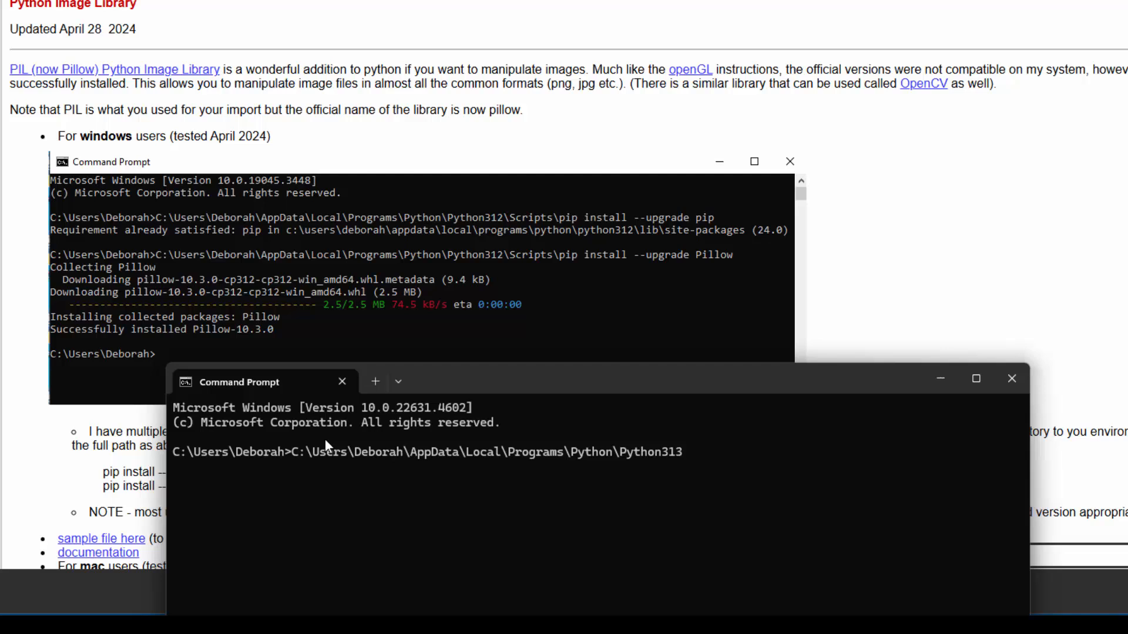
{"action": "type", "text": "\\Scripts"}
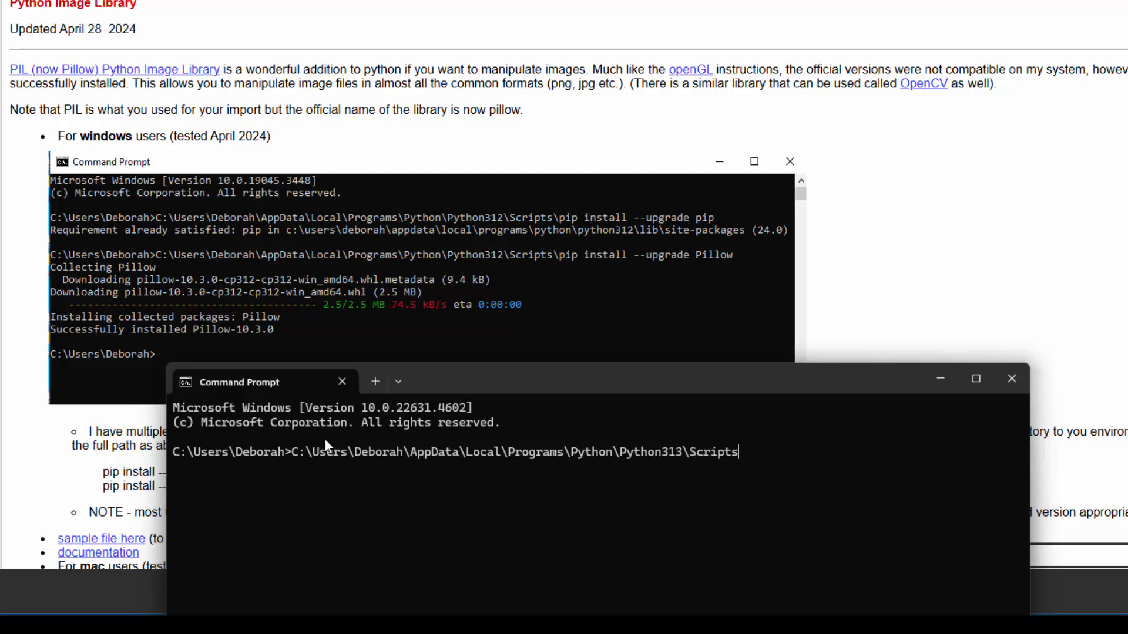
{"action": "type", "text": "\\pip"}
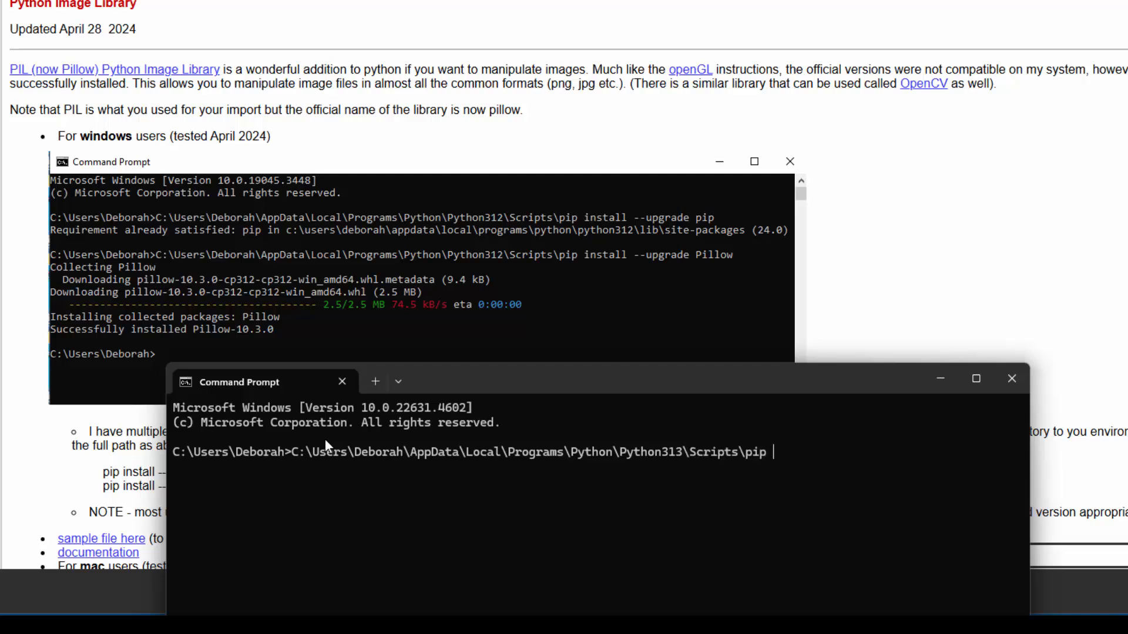
{"action": "type", "text": "install --up"}
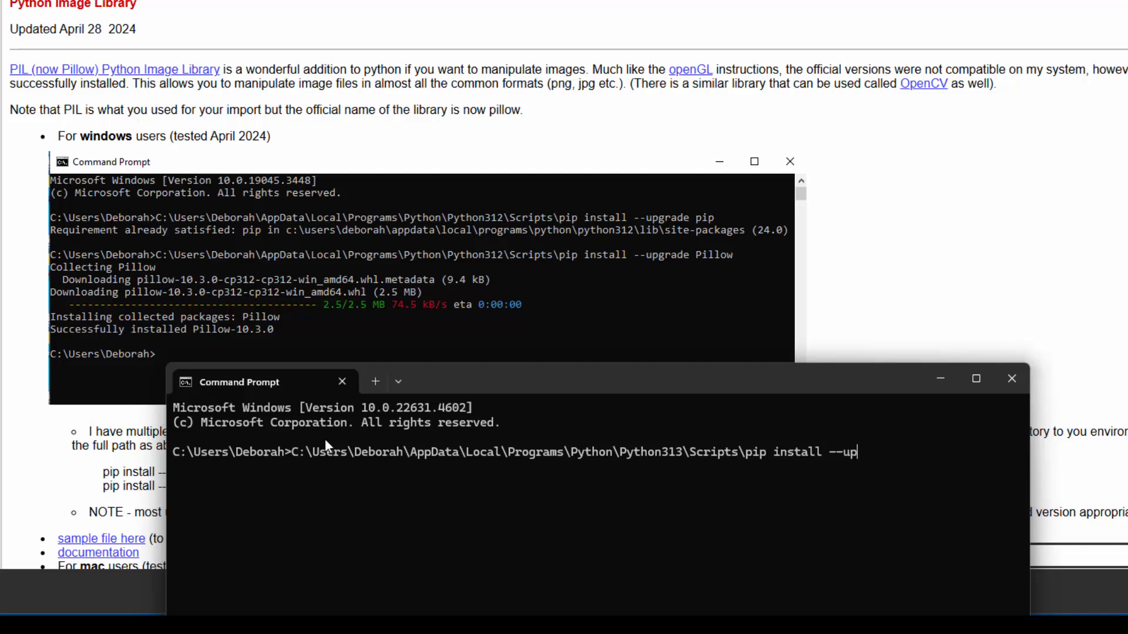
{"action": "type", "text": "grade"}
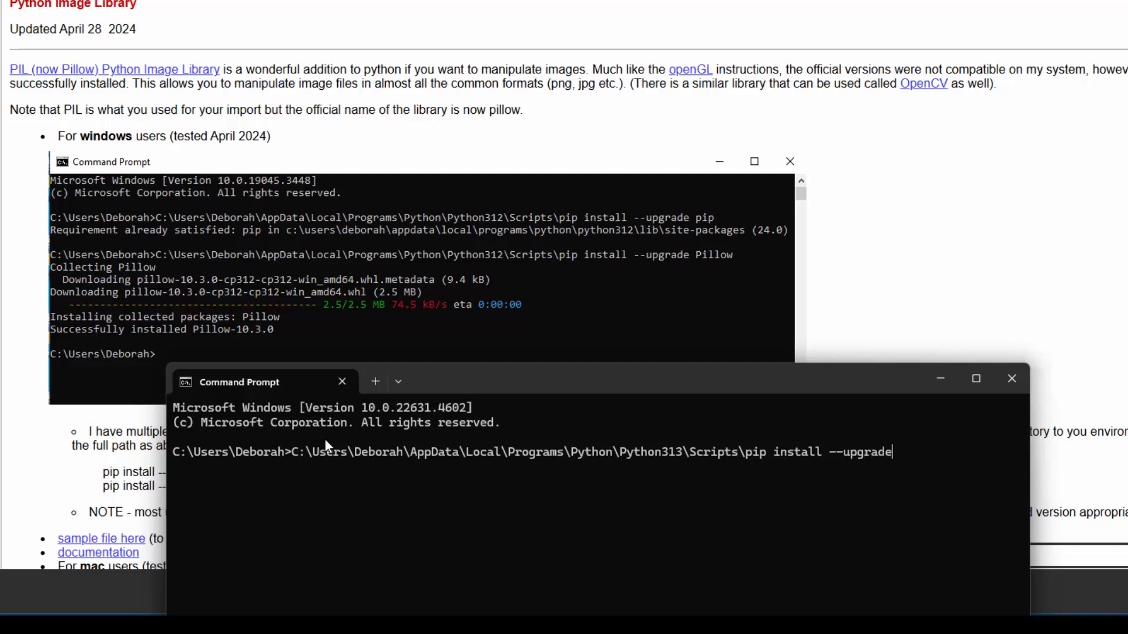
{"action": "type", "text": "pip"}
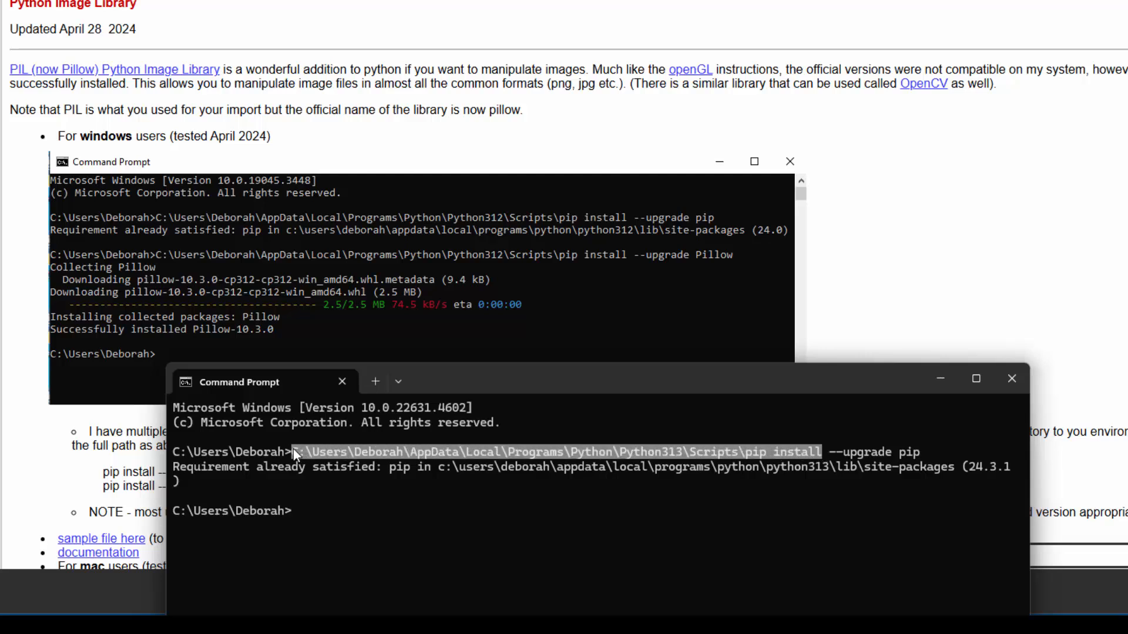
Step: Run 'C:\Users\Deborah\...\Python313\Scripts\pip install --upgrade Pillow' to install Pillow 11.1.0
{"action": "type", "text": "C:\\Users\\Deborah\\AppData\\Local\\Programs\\Python\\Python313\\Scripts\\pip install"}
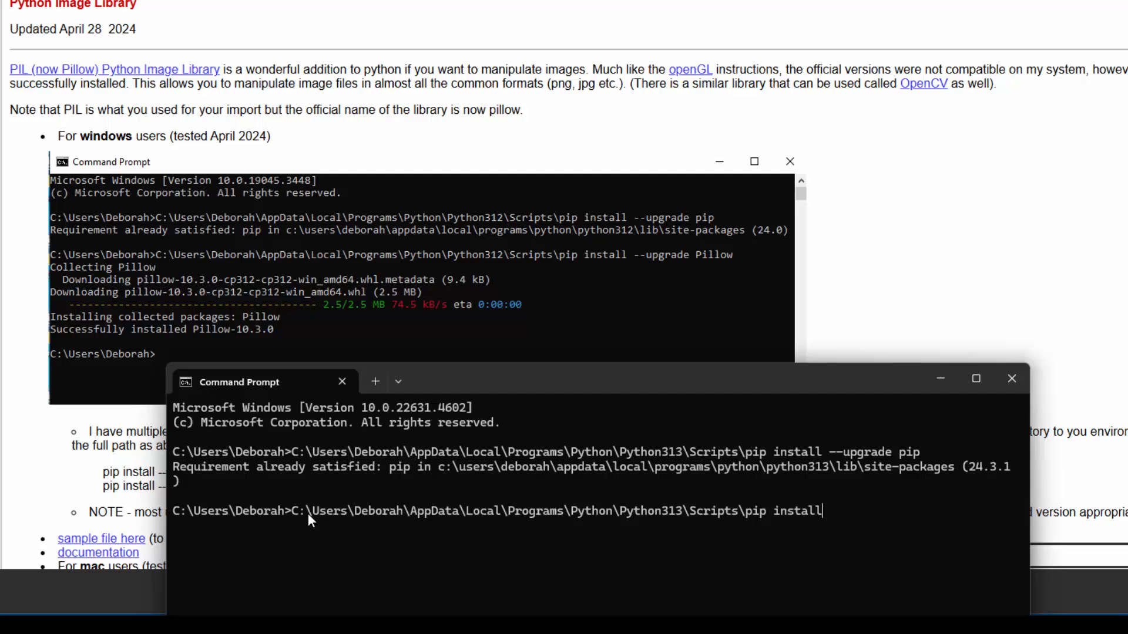
{"action": "mouse_move", "coordinate": [302, 481]}
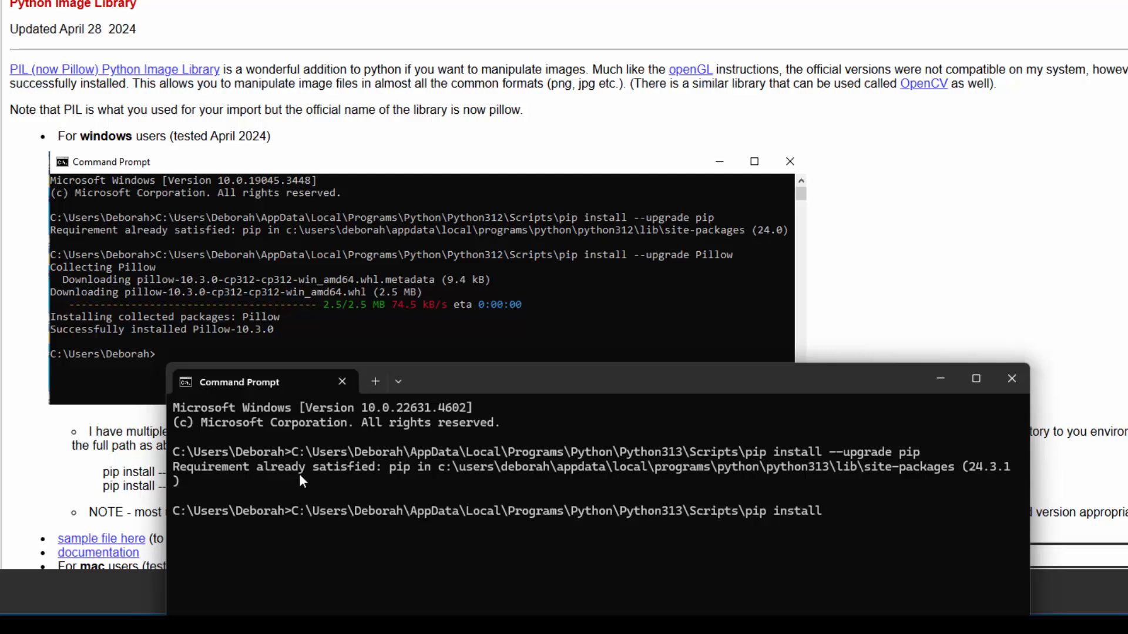
{"action": "type", "text": "--u"}
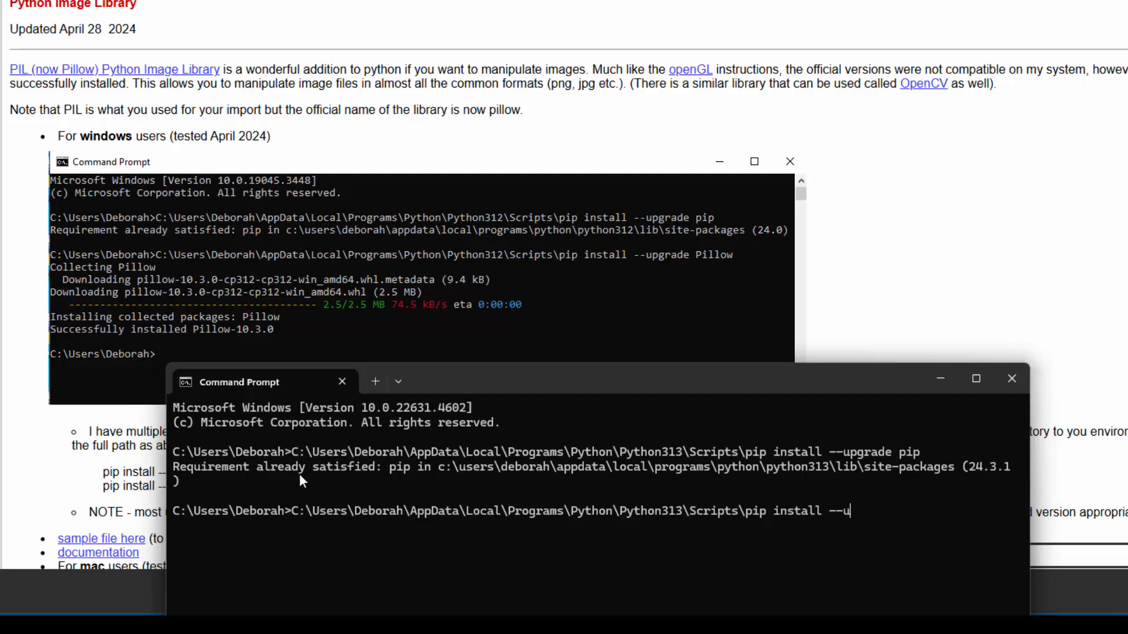
{"action": "type", "text": "pgrade"}
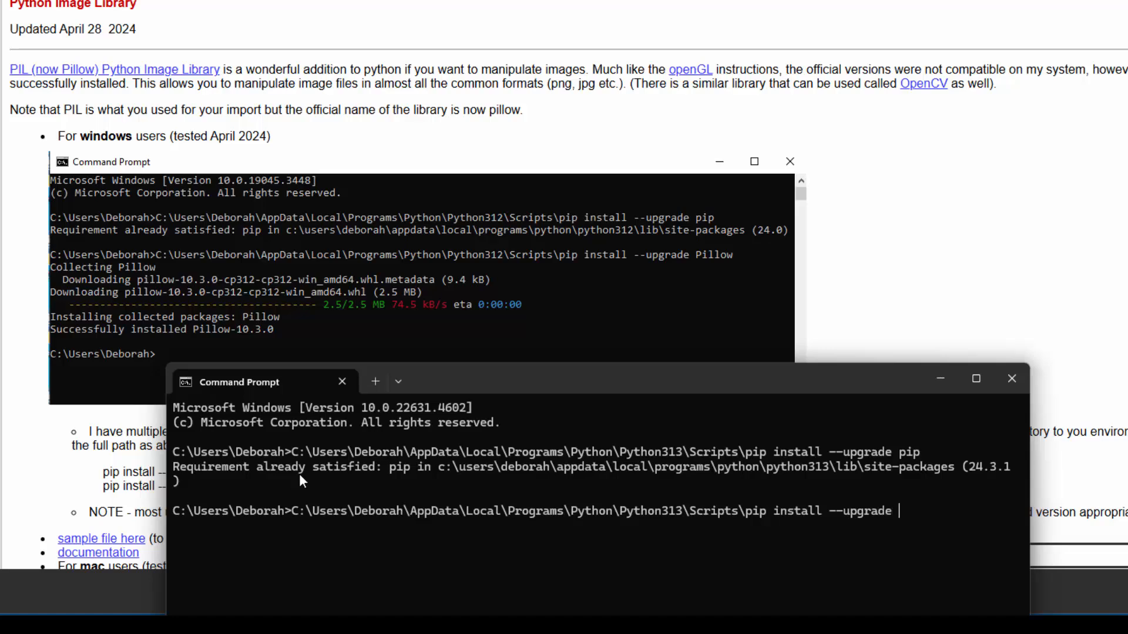
{"action": "type", "text": "Pillow"}
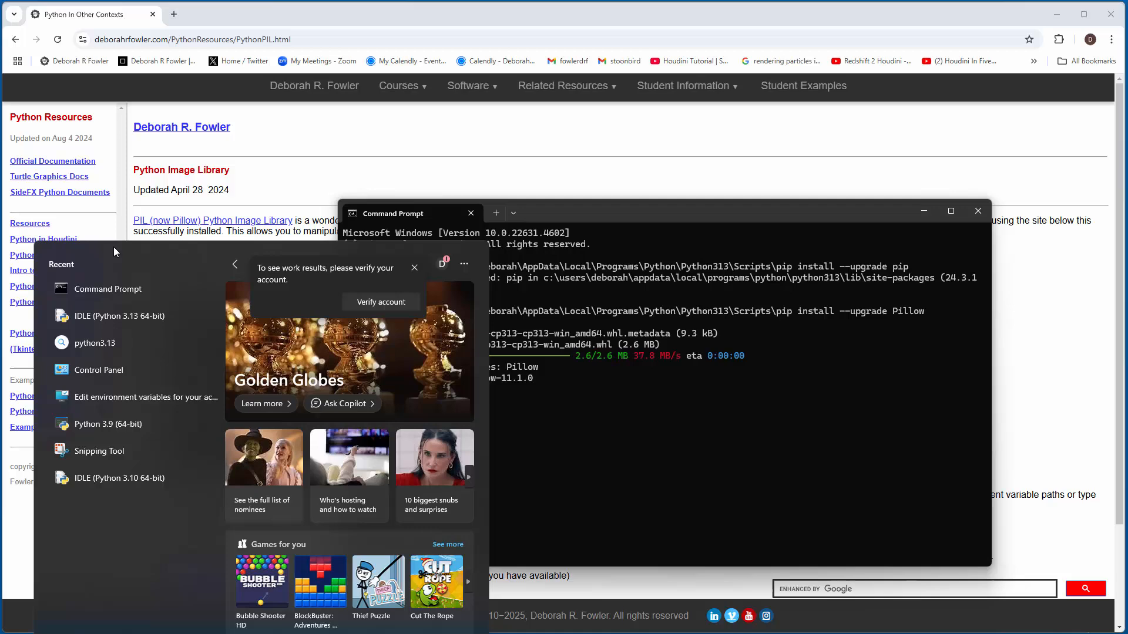
Step: Launch IDLE (Python 3.13 64-bit) and begin typing 'import' at the shell prompt
{"action": "left_click", "coordinate": [119, 316]}
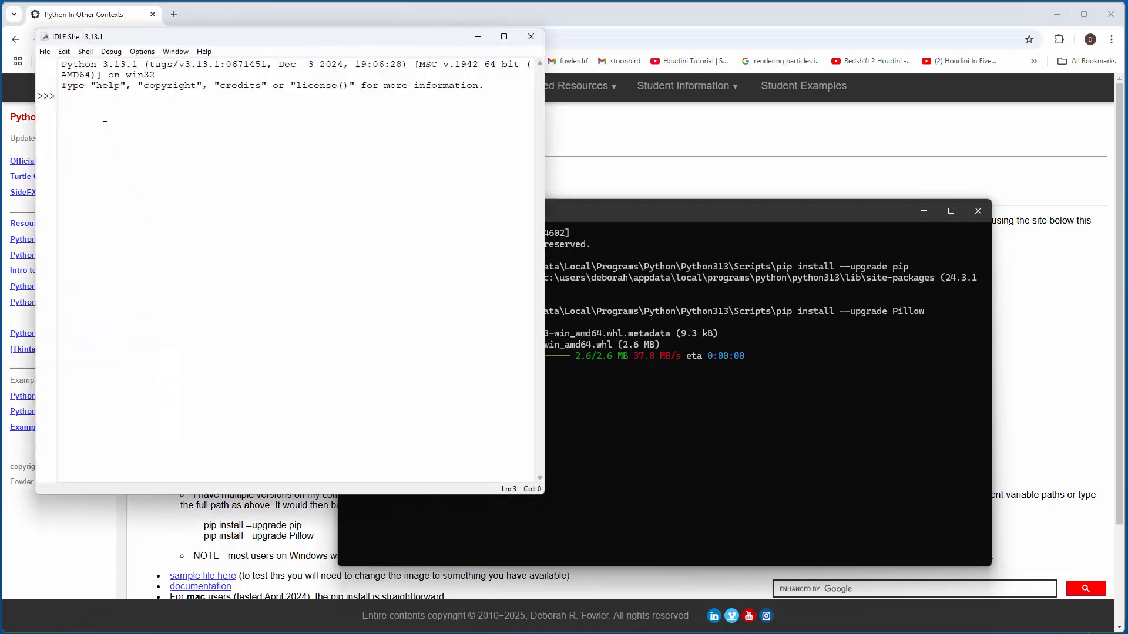
{"action": "type", "text": "import"}
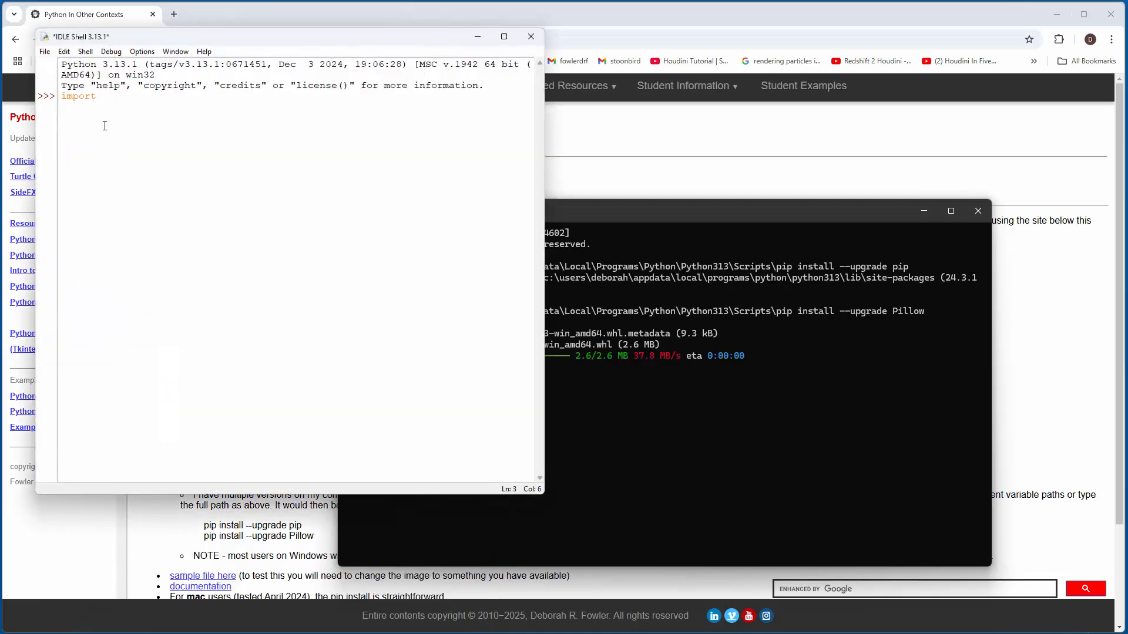